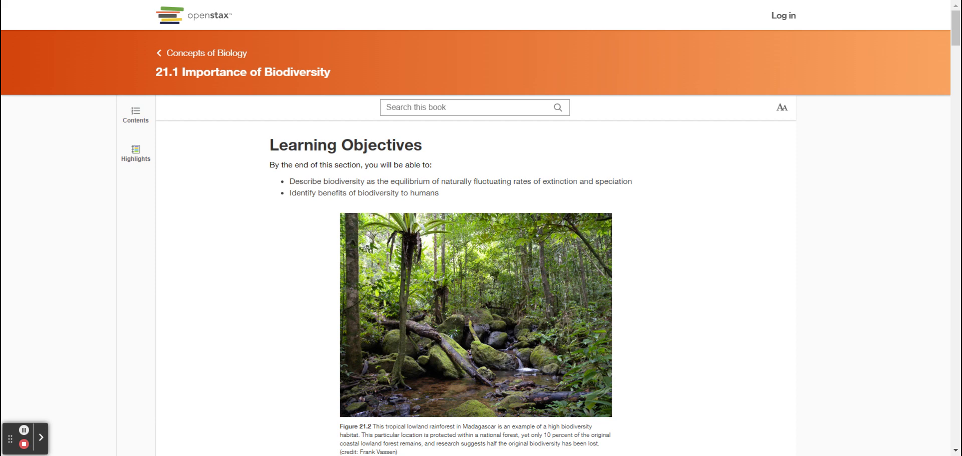
{"action": "scroll", "scroll_direction": "down", "scroll_amount": 3}
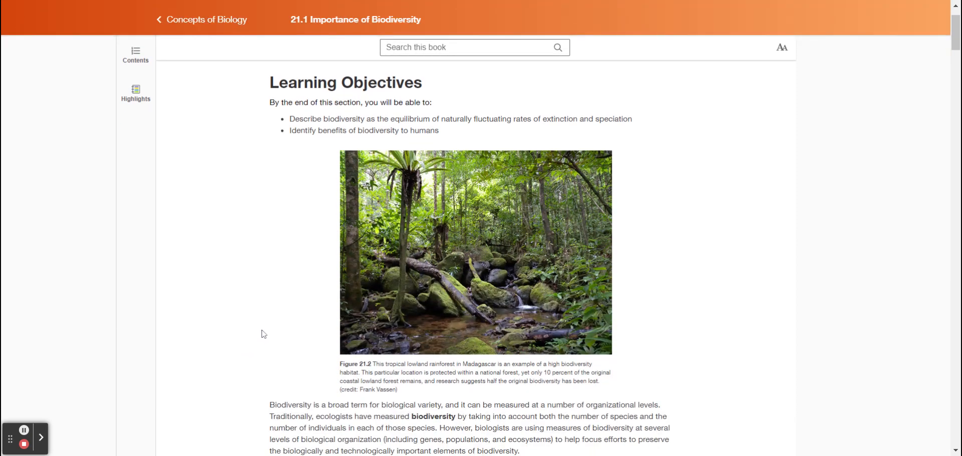
{"action": "mouse_move", "coordinate": [272, 325]}
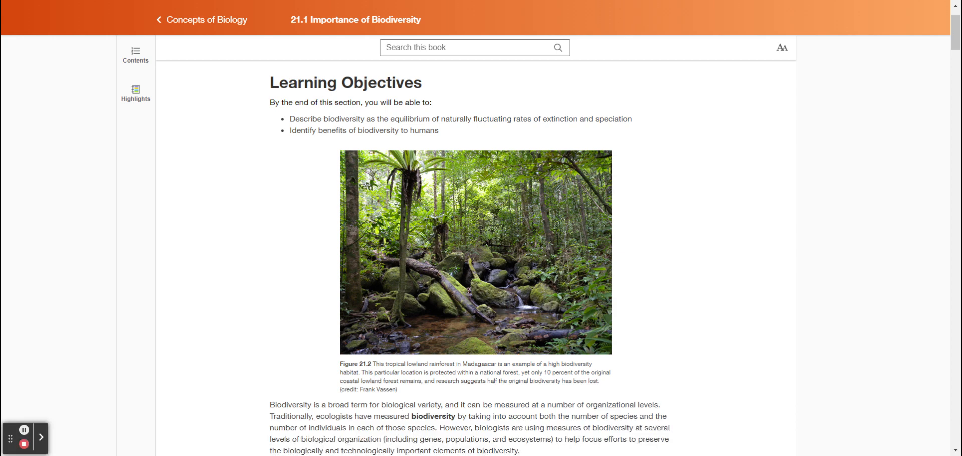
{"action": "scroll", "scroll_direction": "down", "scroll_amount": 3}
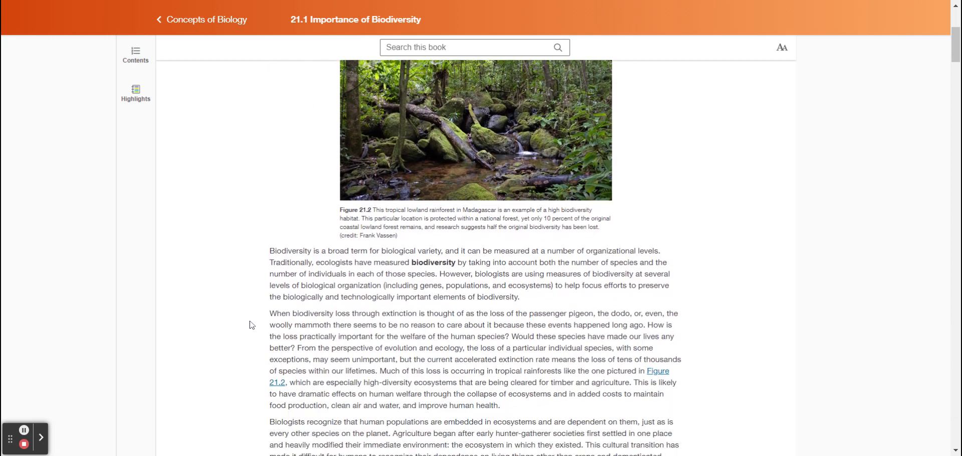
{"action": "scroll", "scroll_direction": "down", "scroll_amount": 3}
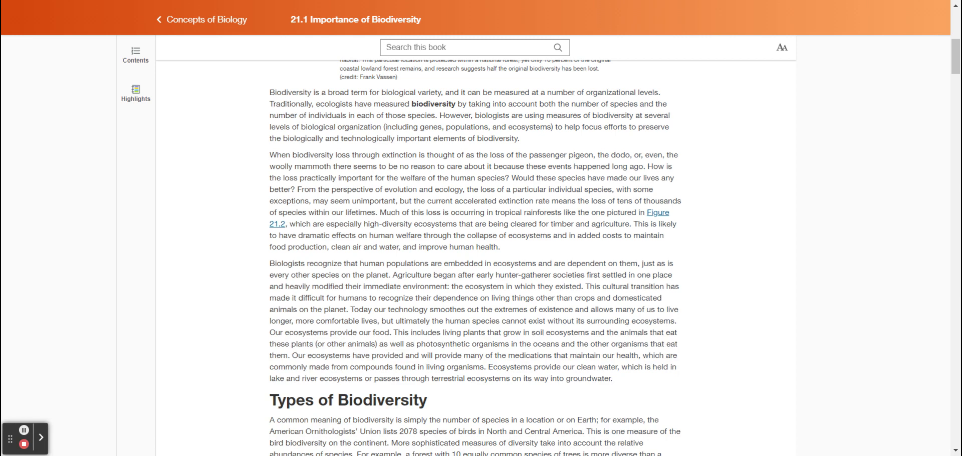
{"action": "scroll", "scroll_direction": "down", "scroll_amount": 3}
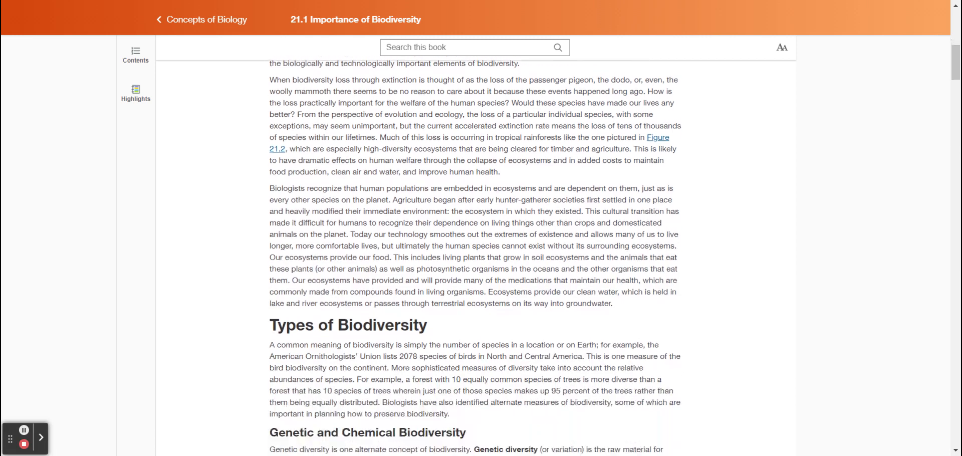
{"action": "scroll", "scroll_direction": "down", "scroll_amount": 3}
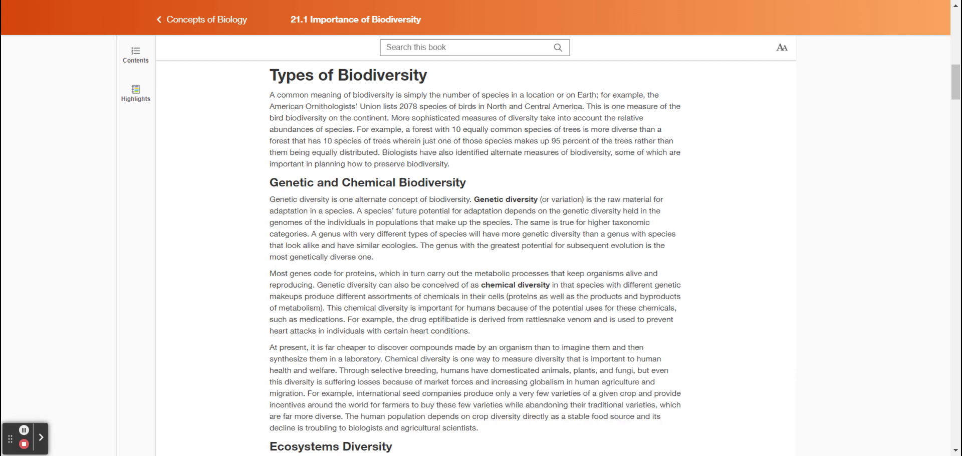
{"action": "scroll", "scroll_direction": "down", "scroll_amount": 3}
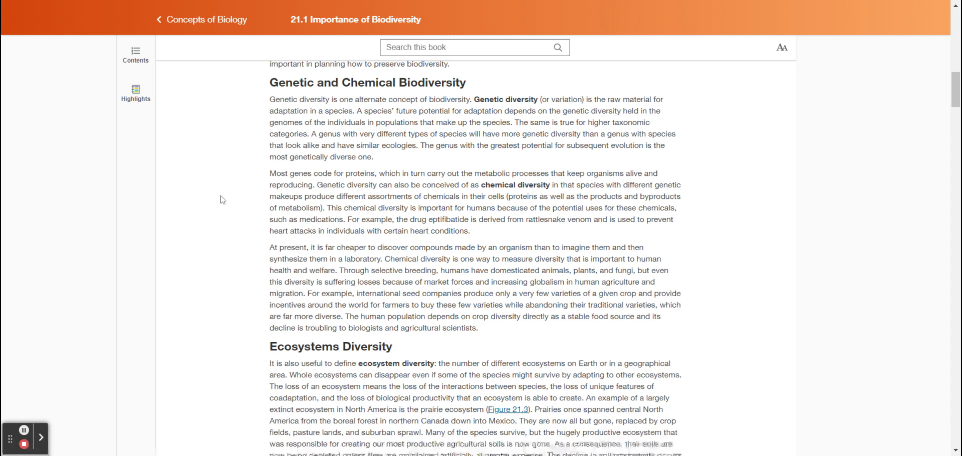
{"action": "scroll", "scroll_direction": "down", "scroll_amount": 3}
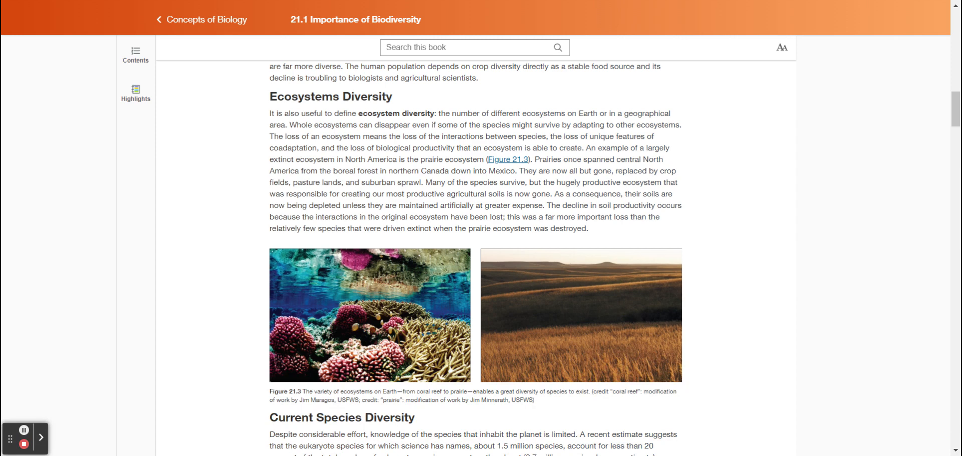
{"action": "scroll", "scroll_direction": "down", "scroll_amount": 3}
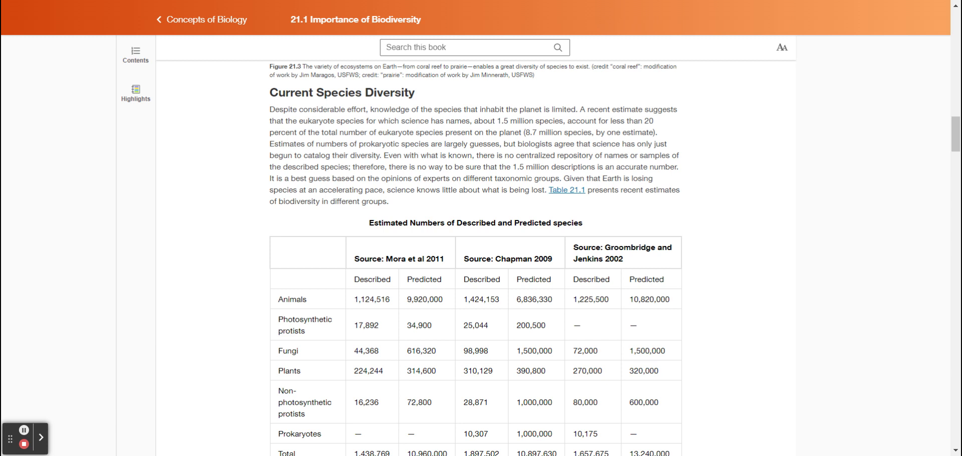
{"action": "mouse_move", "coordinate": [208, 205]}
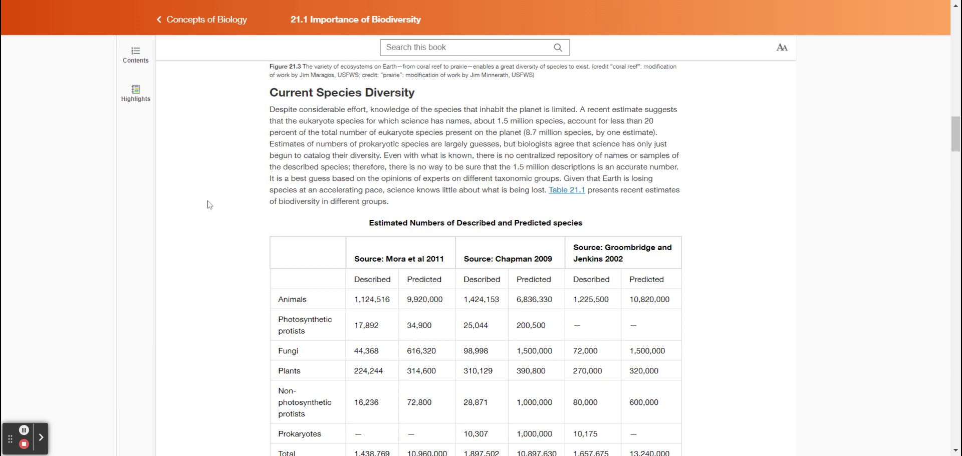
{"action": "scroll", "scroll_direction": "down", "scroll_amount": 3}
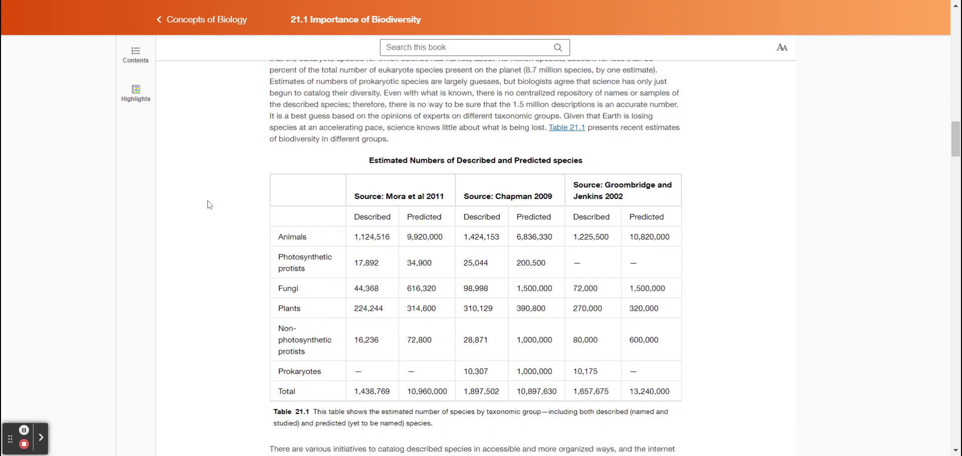
{"action": "scroll", "scroll_direction": "down", "scroll_amount": 3}
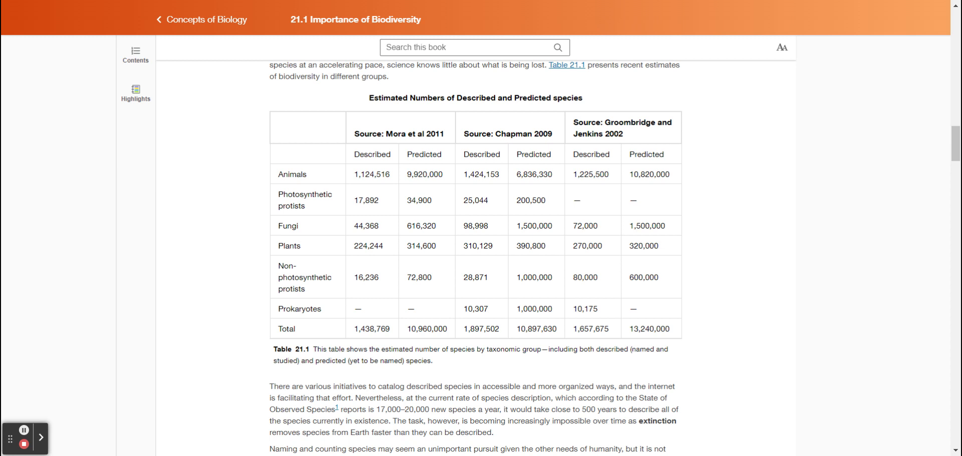
{"action": "mouse_move", "coordinate": [208, 237]}
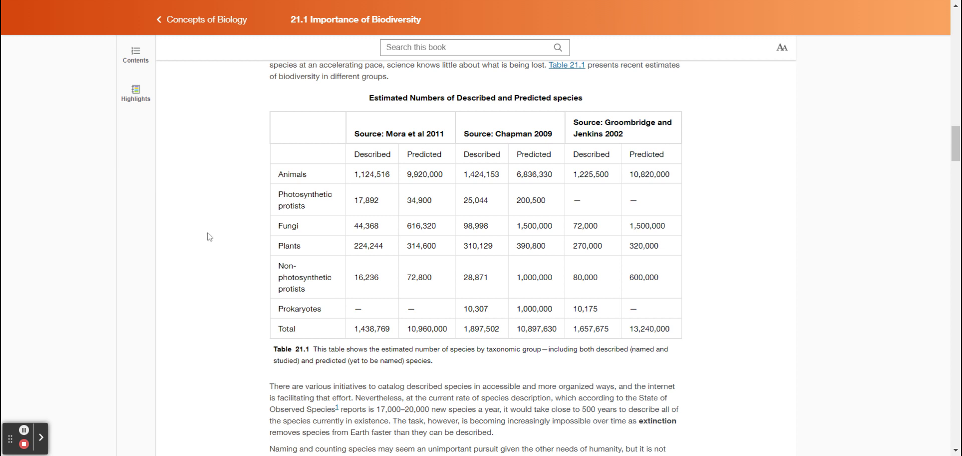
{"action": "mouse_move", "coordinate": [202, 261]}
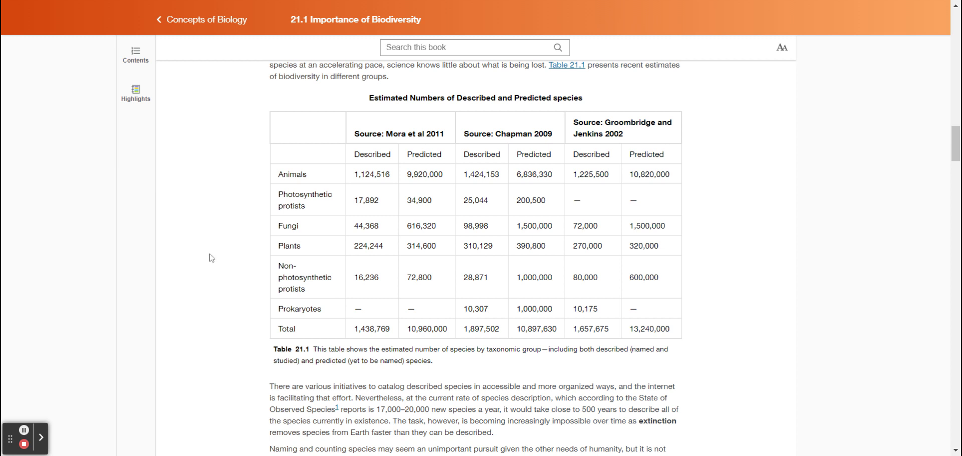
{"action": "mouse_move", "coordinate": [214, 256]}
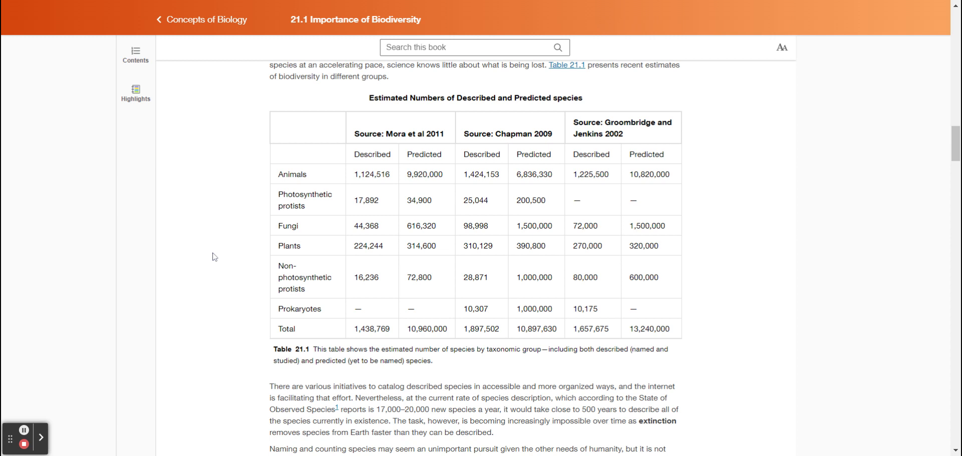
{"action": "mouse_move", "coordinate": [230, 247]}
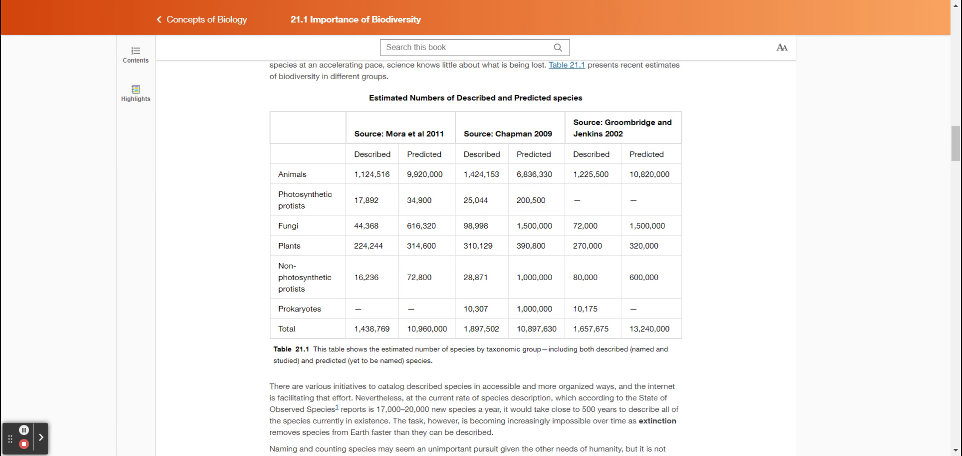
{"action": "mouse_move", "coordinate": [209, 243]}
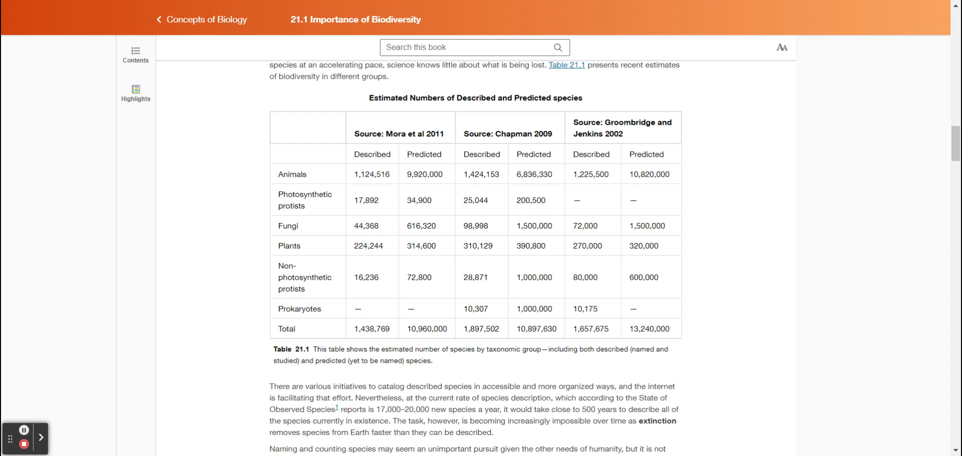
{"action": "scroll", "scroll_direction": "down", "scroll_amount": 3}
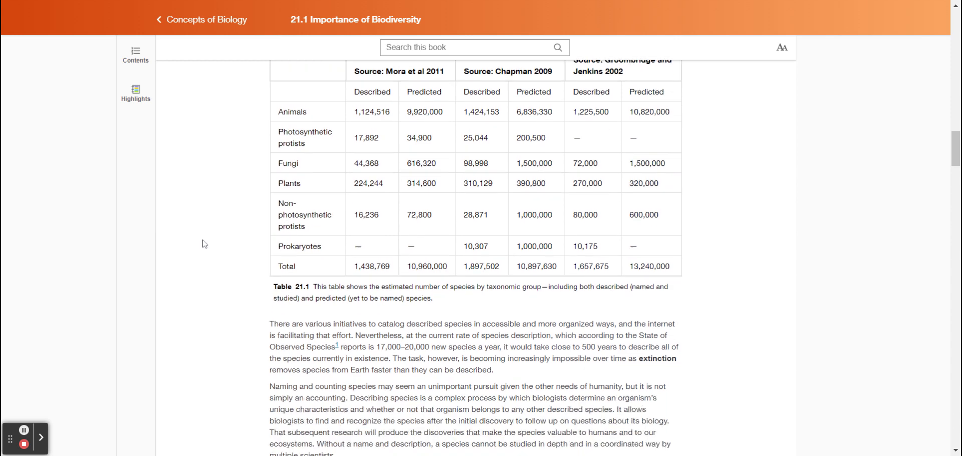
{"action": "scroll", "scroll_direction": "down", "scroll_amount": 3}
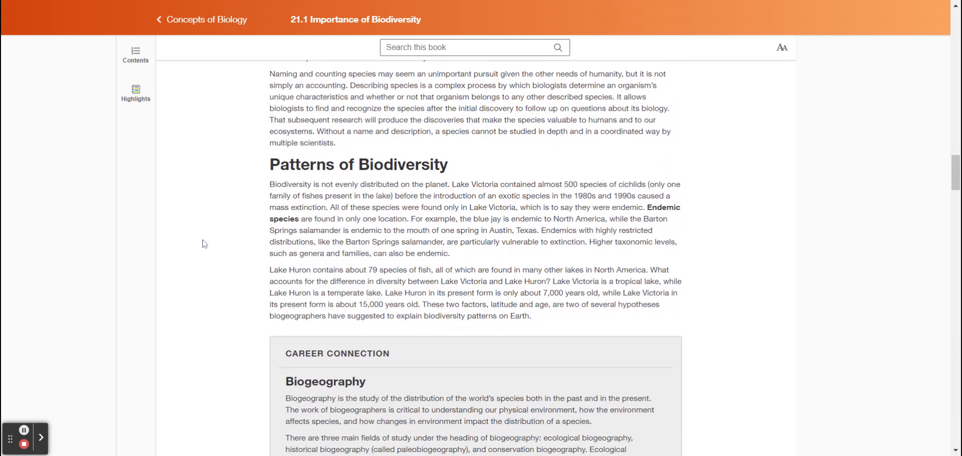
{"action": "mouse_move", "coordinate": [205, 238]}
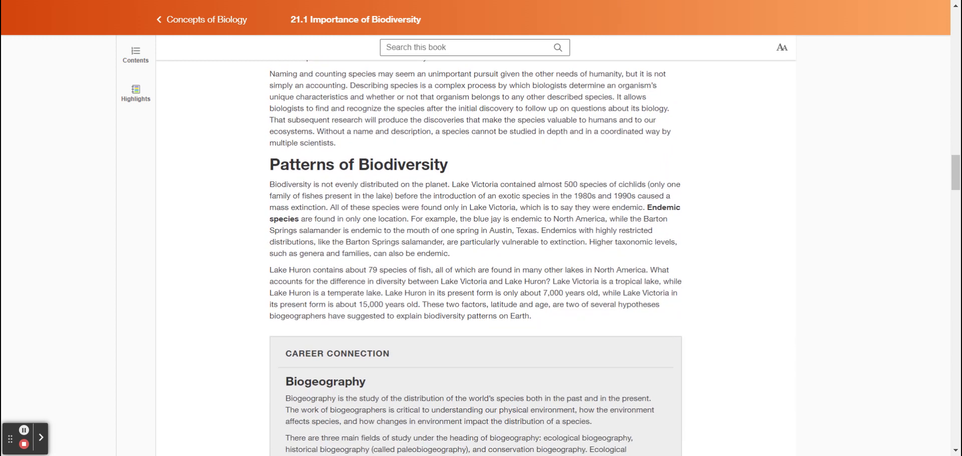
{"action": "mouse_move", "coordinate": [202, 215]}
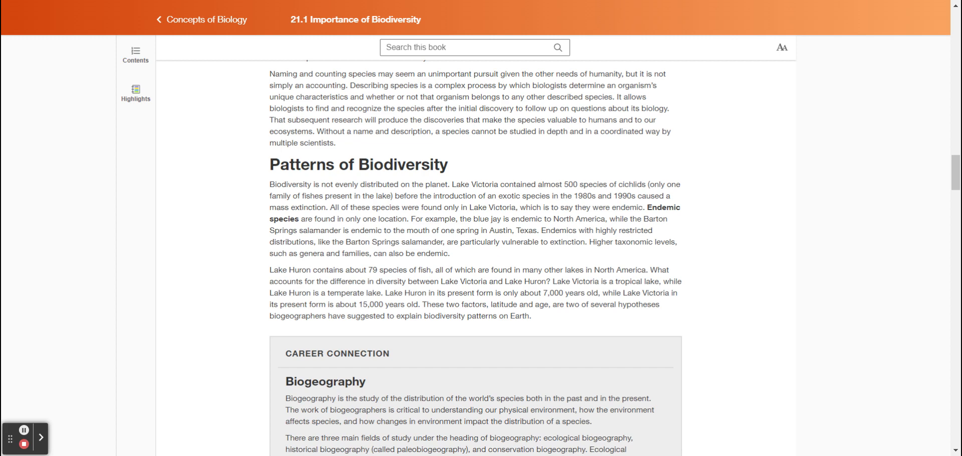
{"action": "mouse_move", "coordinate": [219, 159]}
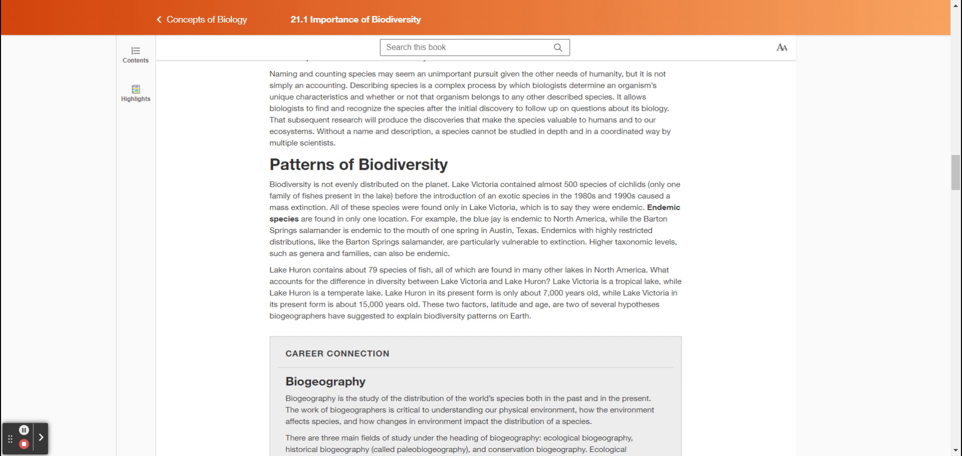
{"action": "scroll", "scroll_direction": "down", "scroll_amount": 3}
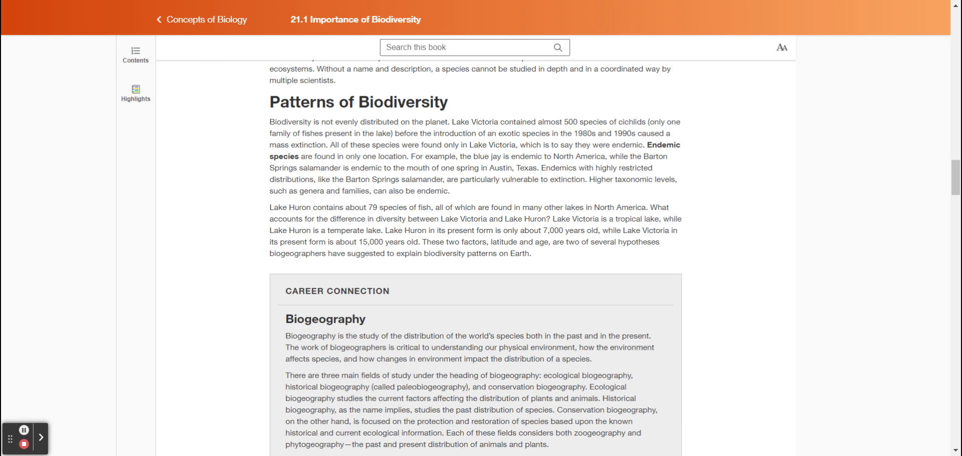
{"action": "mouse_move", "coordinate": [241, 163]}
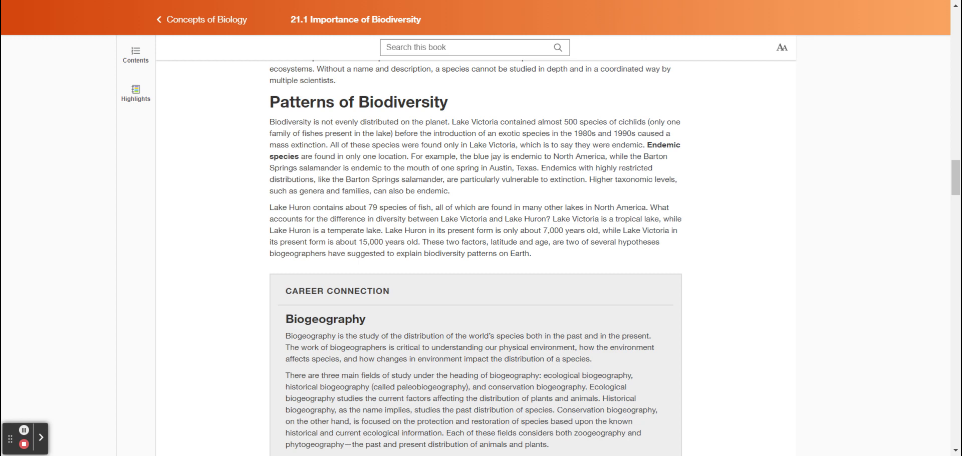
{"action": "mouse_move", "coordinate": [235, 178]}
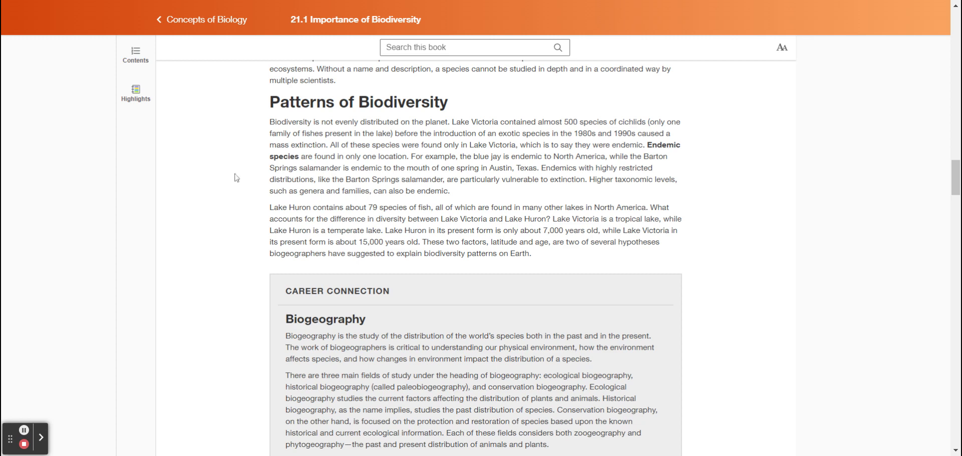
{"action": "mouse_move", "coordinate": [234, 183]}
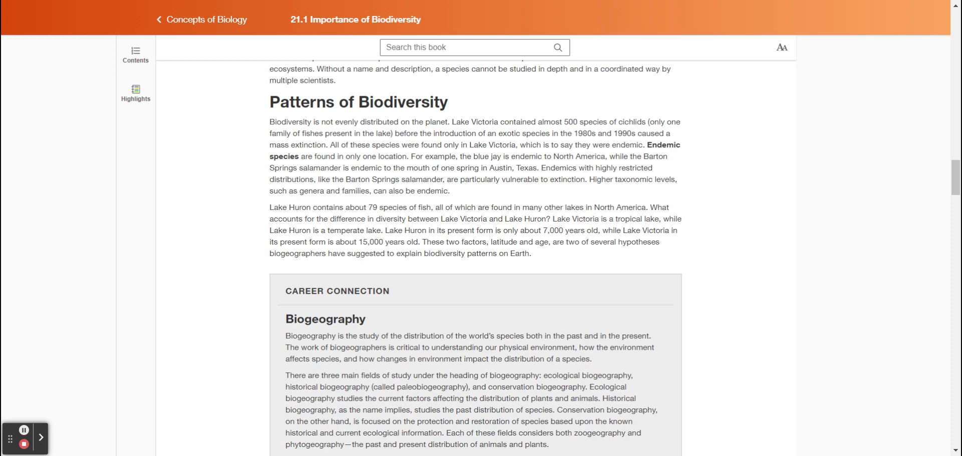
{"action": "scroll", "scroll_direction": "down", "scroll_amount": 3}
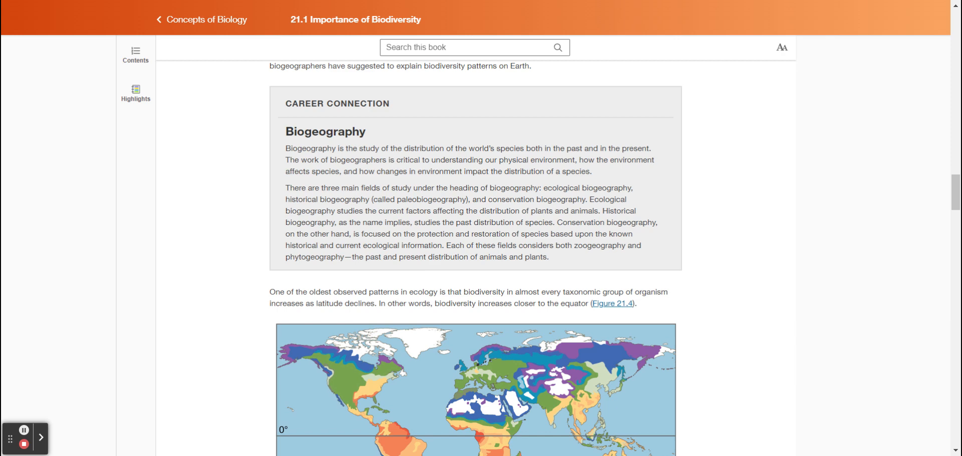
{"action": "scroll", "scroll_direction": "down", "scroll_amount": 3}
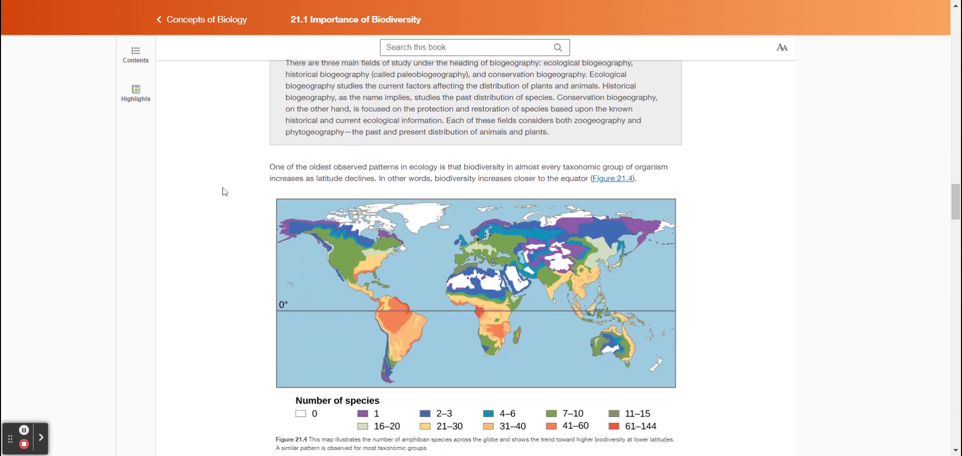
{"action": "scroll", "scroll_direction": "down", "scroll_amount": 3}
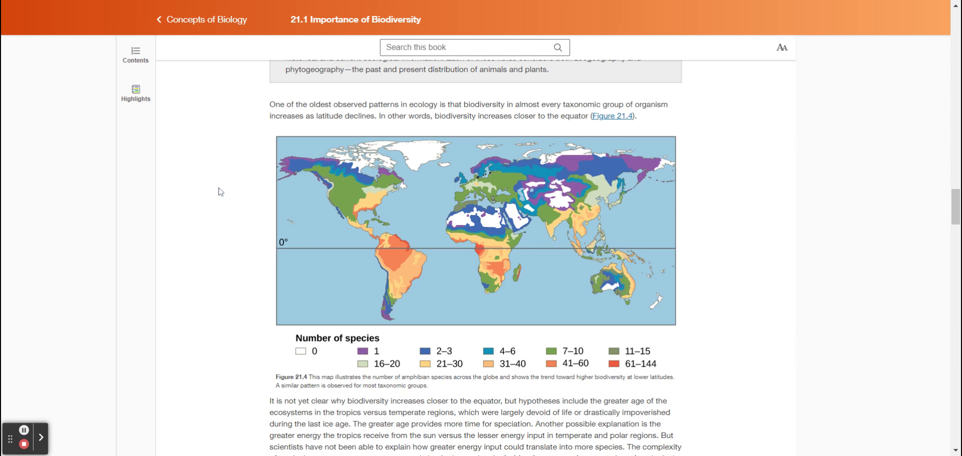
{"action": "mouse_move", "coordinate": [207, 185]}
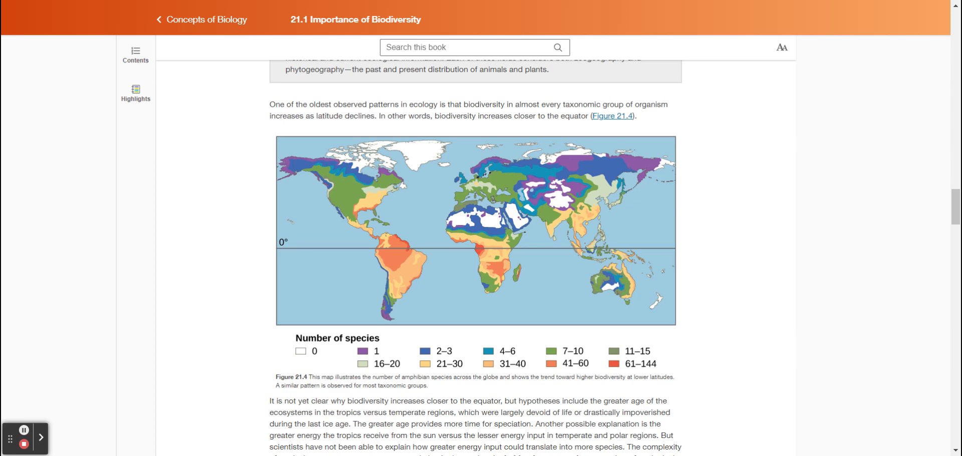
{"action": "mouse_move", "coordinate": [216, 186]}
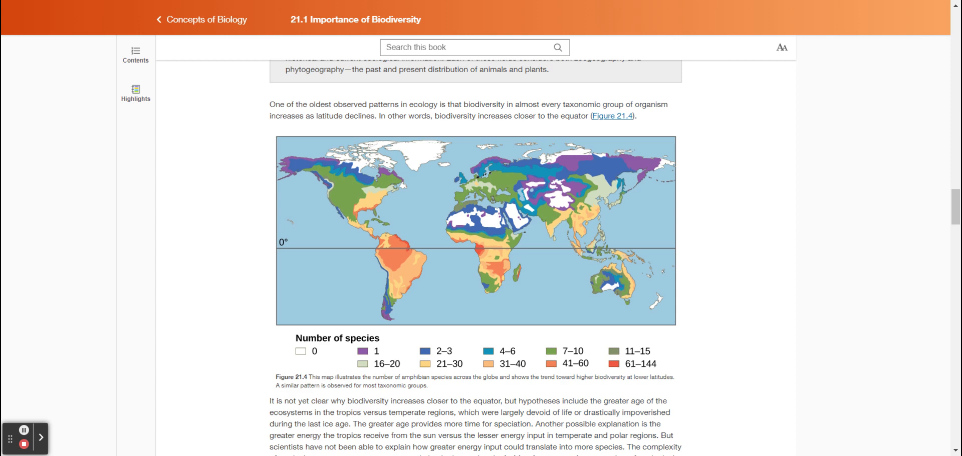
{"action": "scroll", "scroll_direction": "down", "scroll_amount": 3}
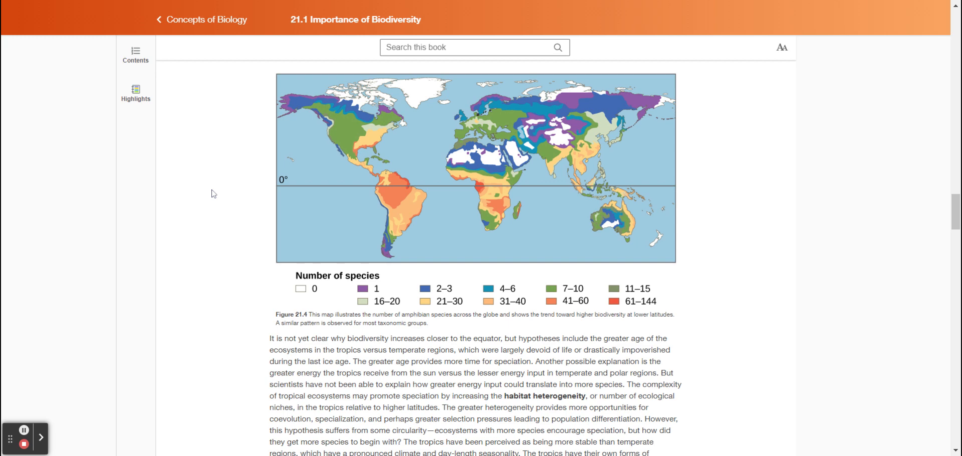
{"action": "mouse_move", "coordinate": [211, 212]}
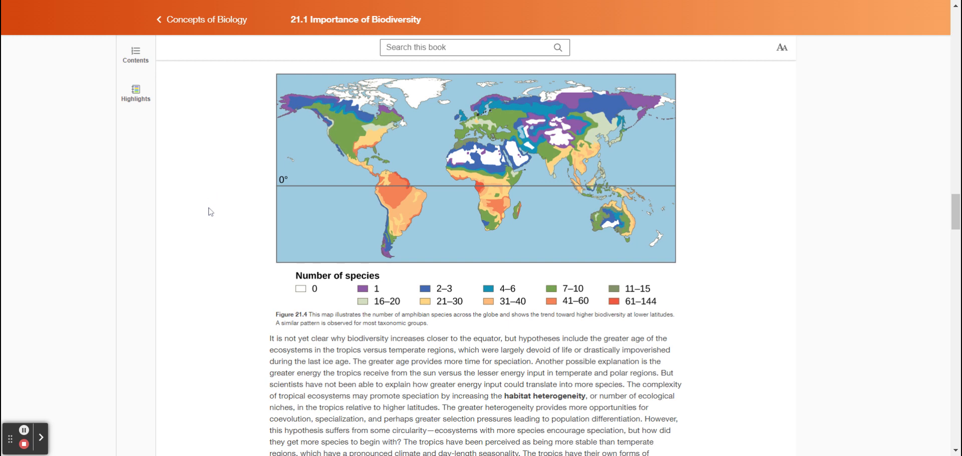
{"action": "mouse_move", "coordinate": [215, 210]}
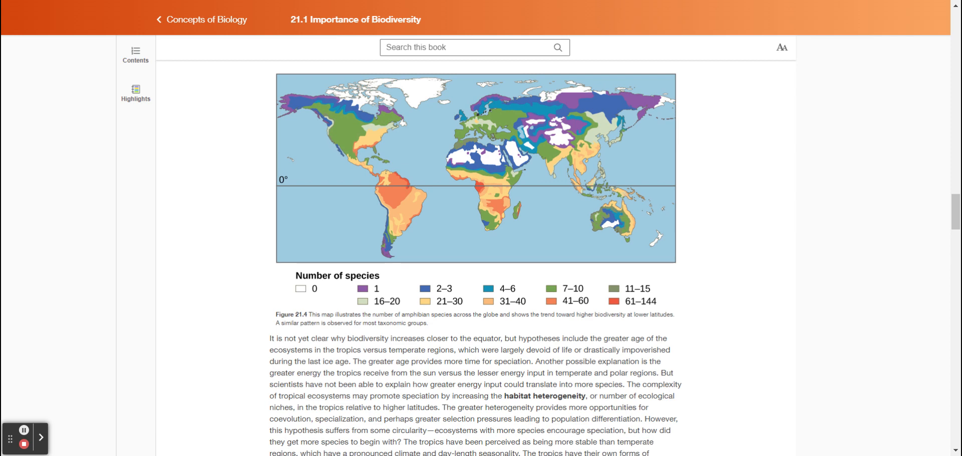
{"action": "scroll", "scroll_direction": "down", "scroll_amount": 3}
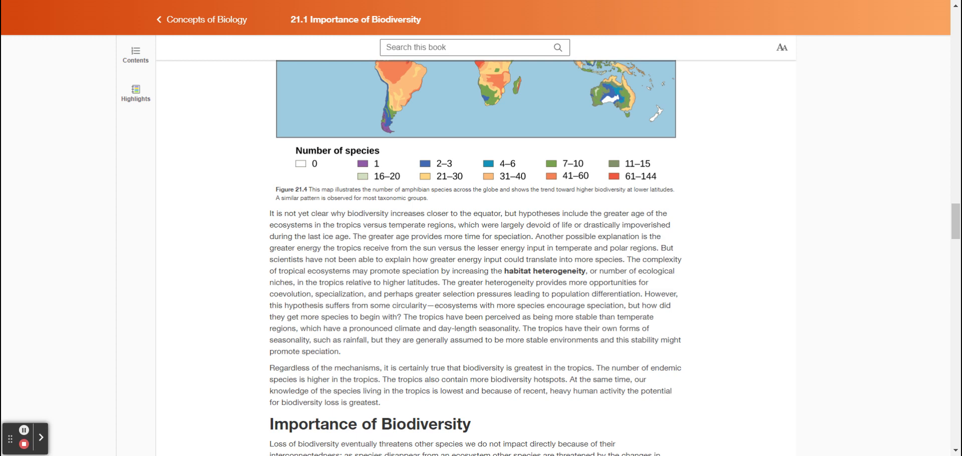
{"action": "mouse_move", "coordinate": [220, 229]}
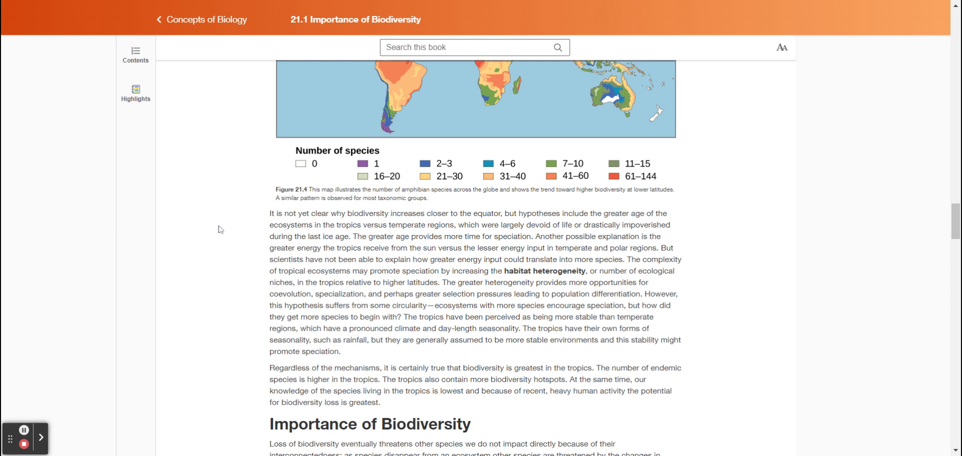
{"action": "scroll", "scroll_direction": "down", "scroll_amount": 3}
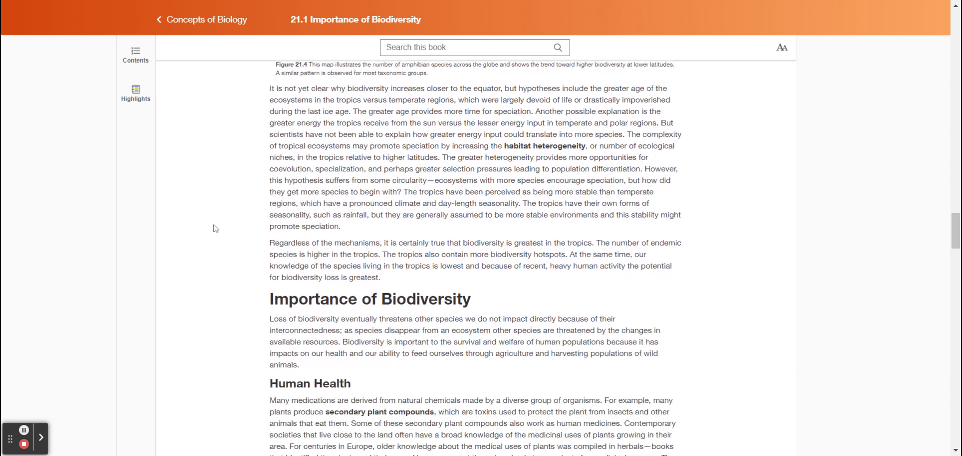
{"action": "scroll", "scroll_direction": "down", "scroll_amount": 3}
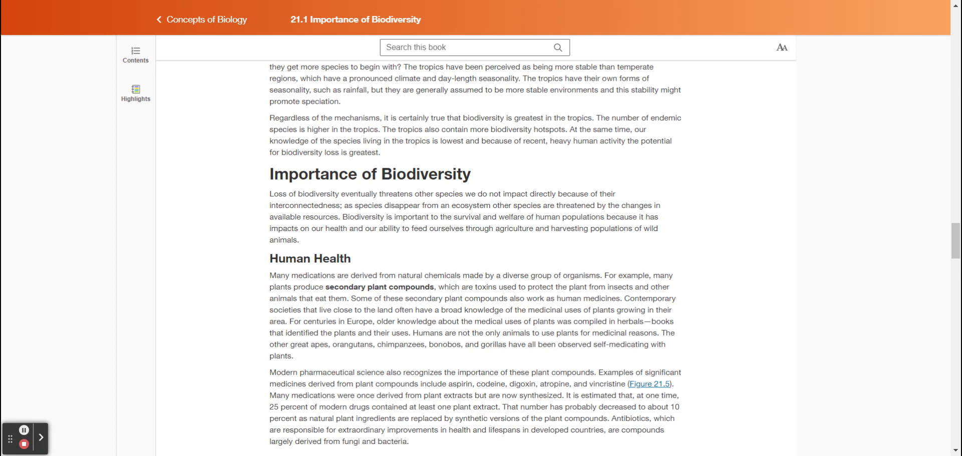
{"action": "mouse_move", "coordinate": [234, 232]}
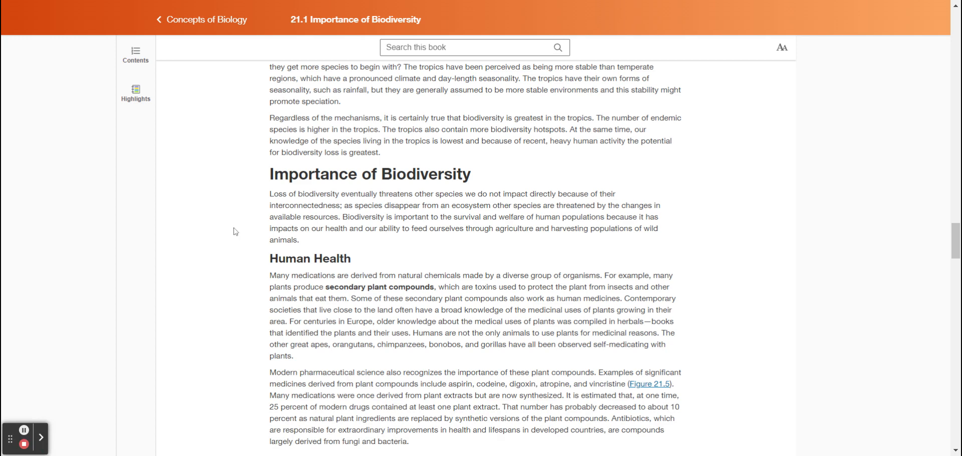
{"action": "mouse_move", "coordinate": [223, 232]}
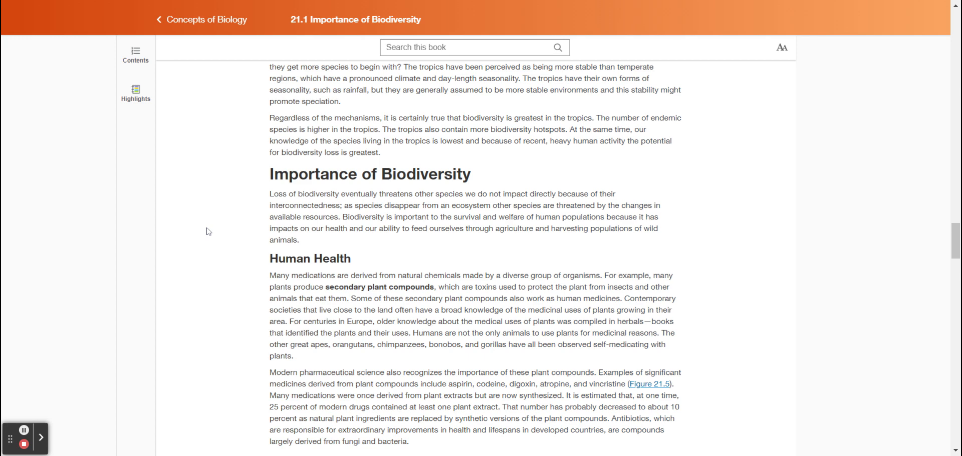
{"action": "scroll", "scroll_direction": "down", "scroll_amount": 3}
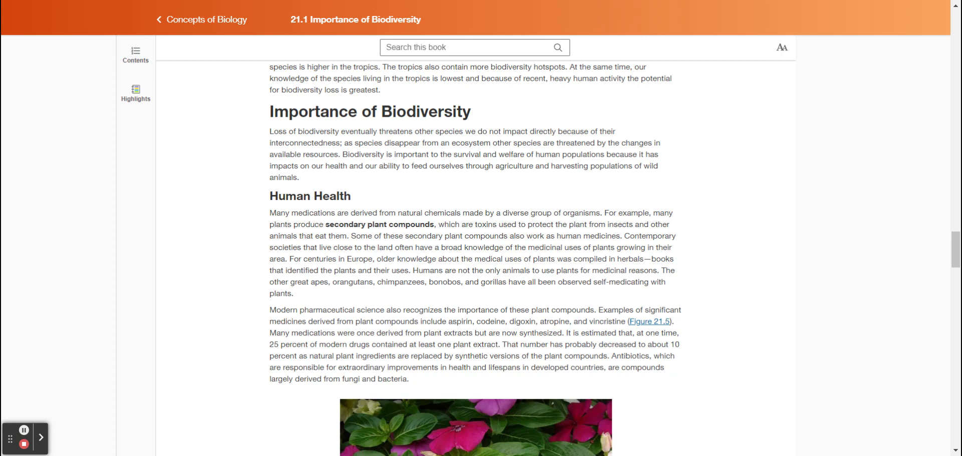
{"action": "scroll", "scroll_direction": "down", "scroll_amount": 3}
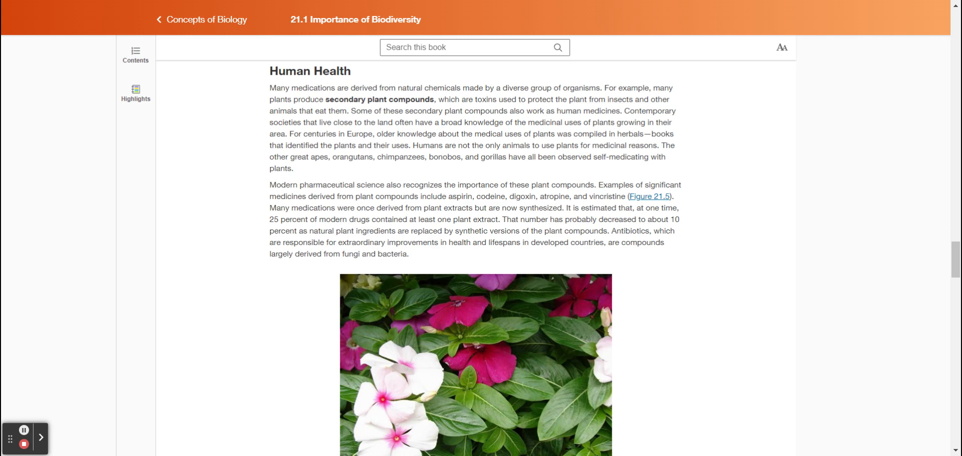
{"action": "scroll", "scroll_direction": "down", "scroll_amount": 3}
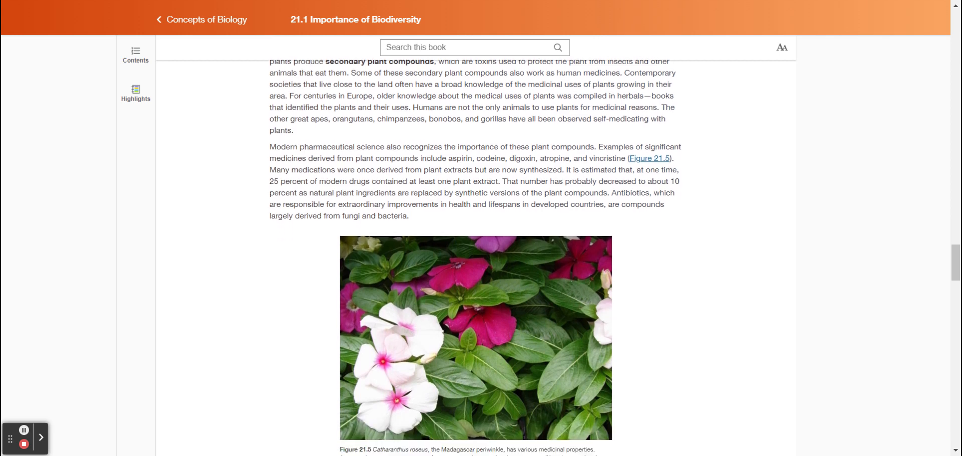
{"action": "scroll", "scroll_direction": "down", "scroll_amount": 3}
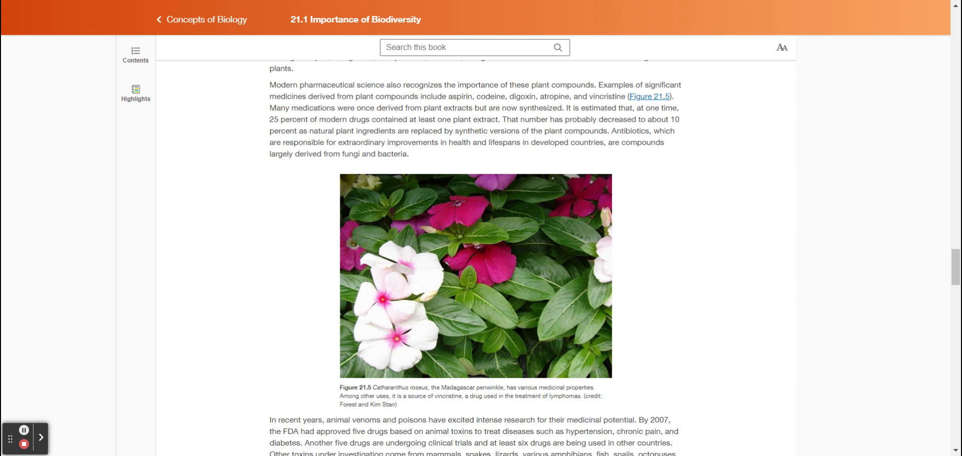
{"action": "scroll", "scroll_direction": "down", "scroll_amount": 3}
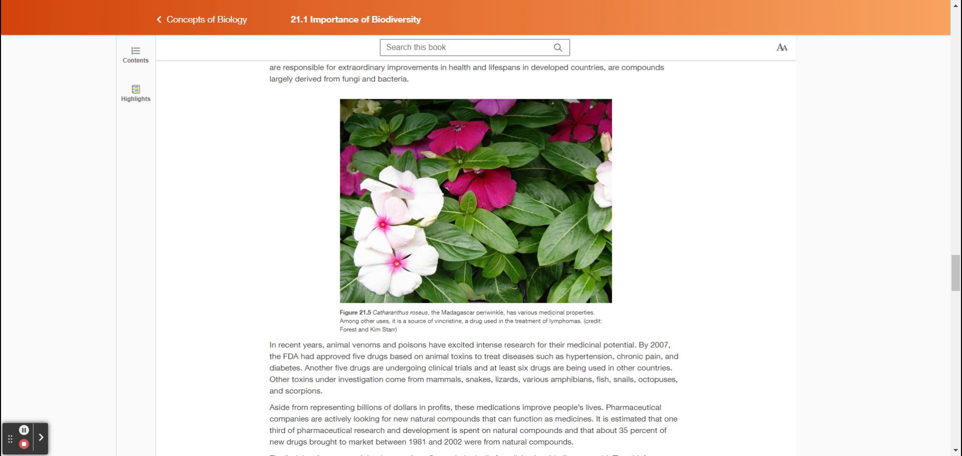
{"action": "scroll", "scroll_direction": "down", "scroll_amount": 3}
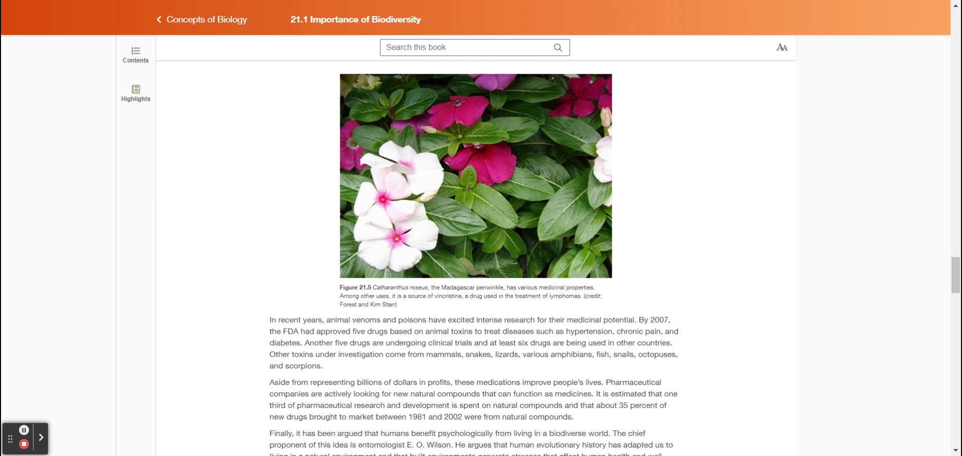
{"action": "scroll", "scroll_direction": "down", "scroll_amount": 3}
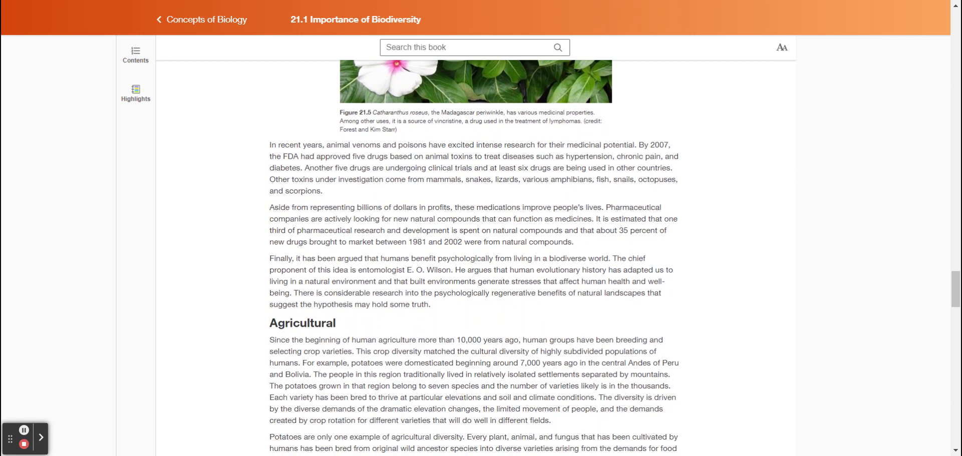
{"action": "scroll", "scroll_direction": "down", "scroll_amount": 3}
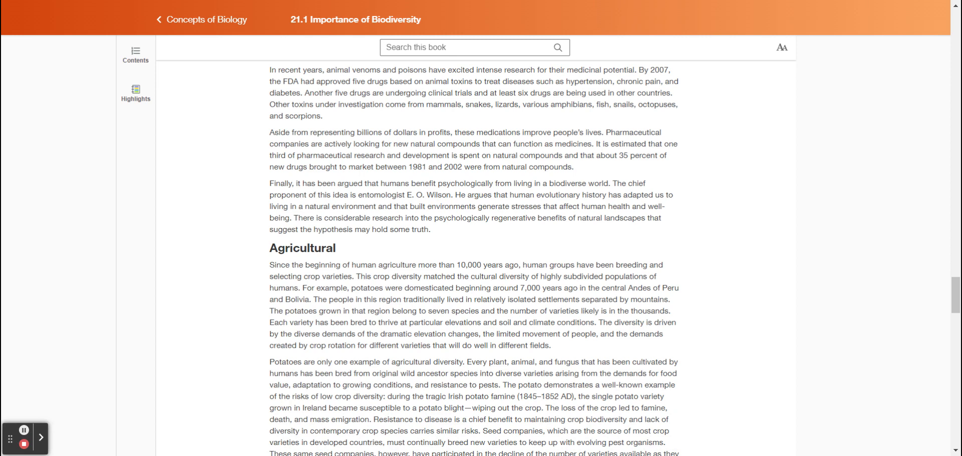
{"action": "scroll", "scroll_direction": "down", "scroll_amount": 3}
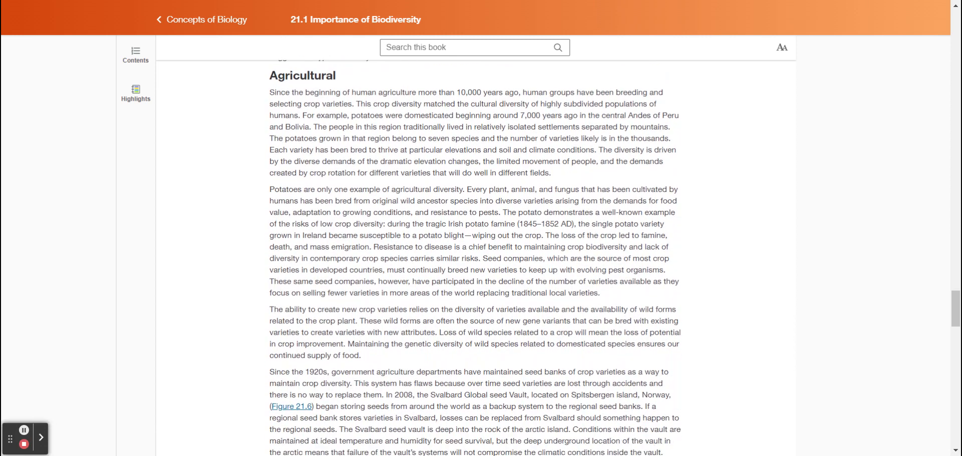
{"action": "scroll", "scroll_direction": "up", "scroll_amount": 3}
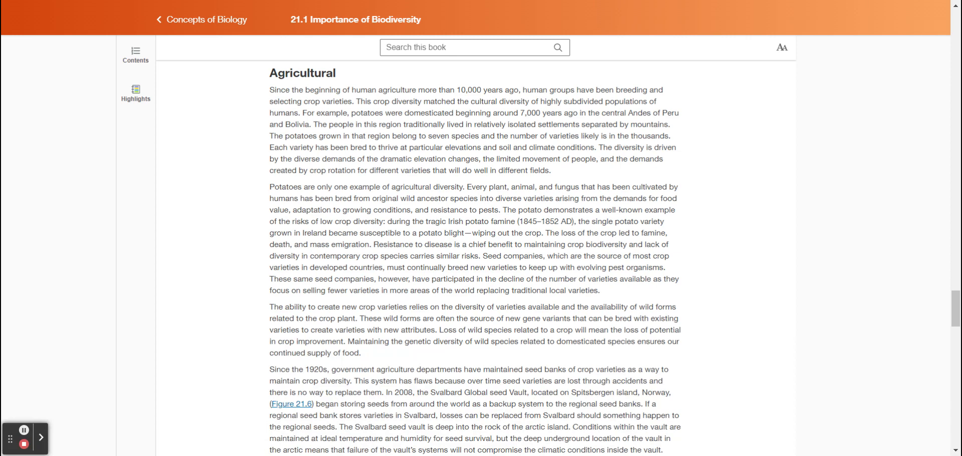
{"action": "scroll", "scroll_direction": "down", "scroll_amount": 3}
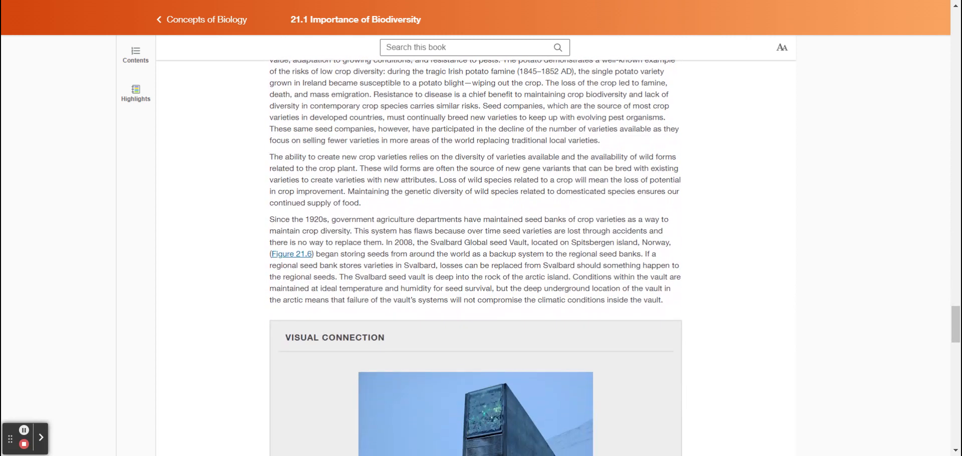
{"action": "scroll", "scroll_direction": "down", "scroll_amount": 3}
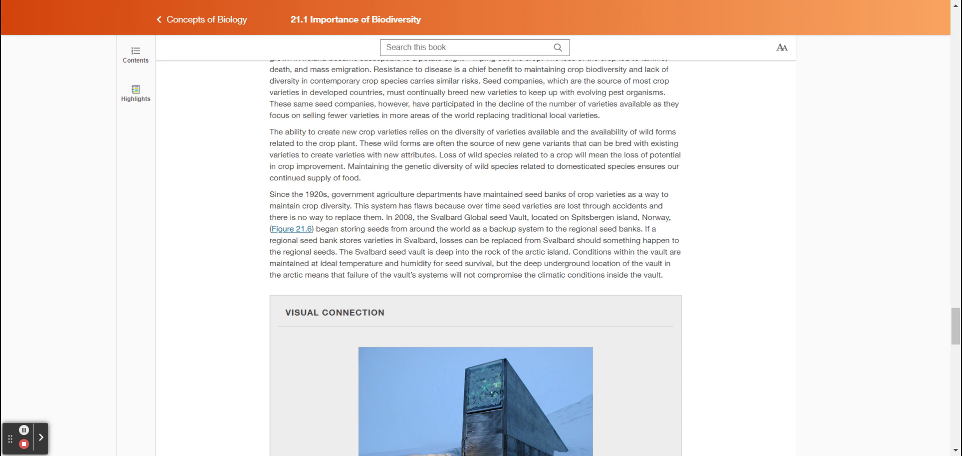
{"action": "scroll", "scroll_direction": "down", "scroll_amount": 3}
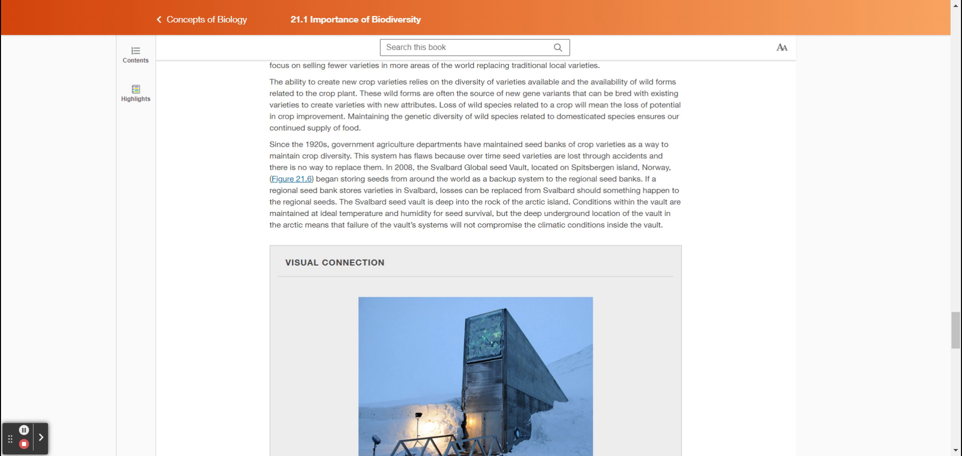
{"action": "scroll", "scroll_direction": "down", "scroll_amount": 3}
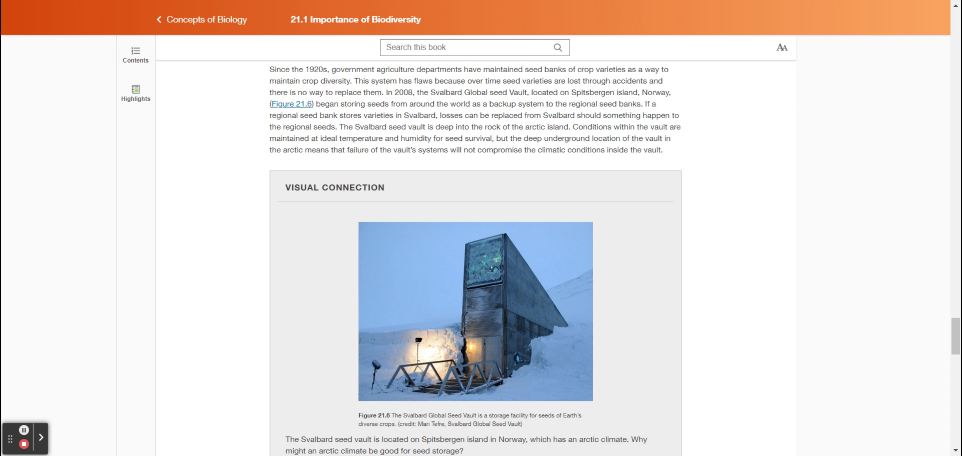
{"action": "scroll", "scroll_direction": "down", "scroll_amount": 3}
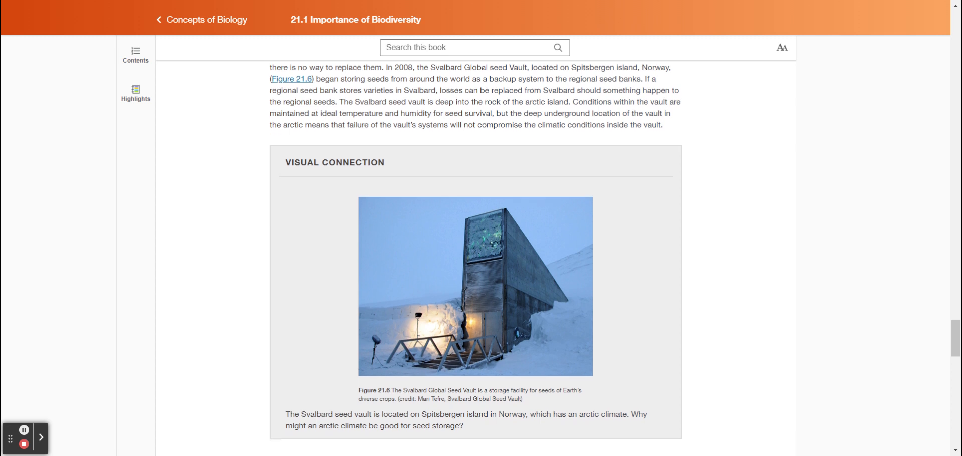
{"action": "scroll", "scroll_direction": "down", "scroll_amount": 3}
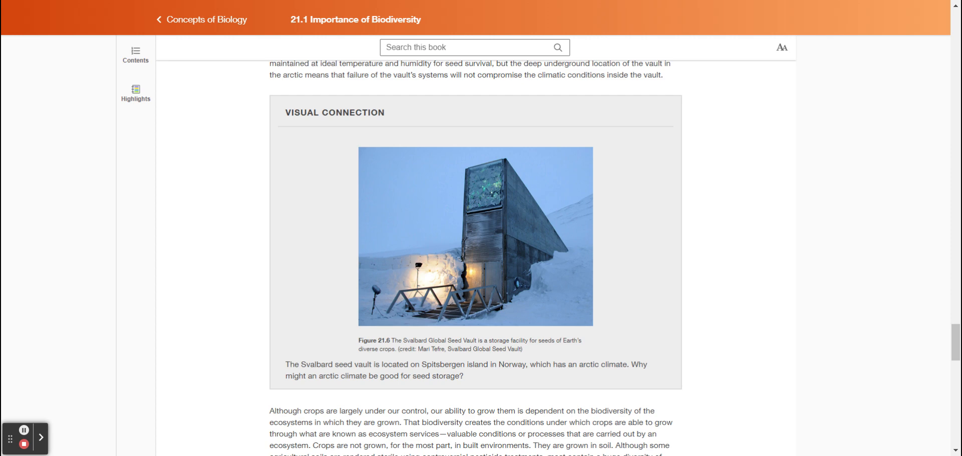
{"action": "scroll", "scroll_direction": "down", "scroll_amount": 3}
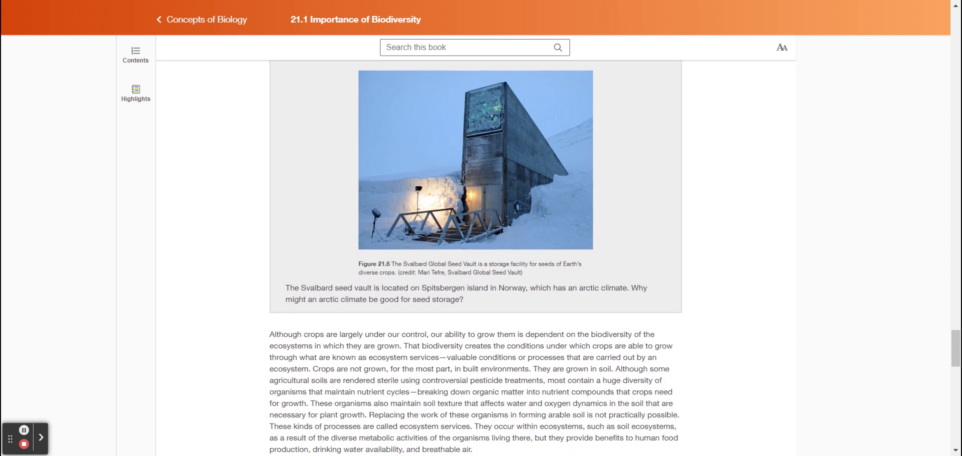
{"action": "scroll", "scroll_direction": "down", "scroll_amount": 3}
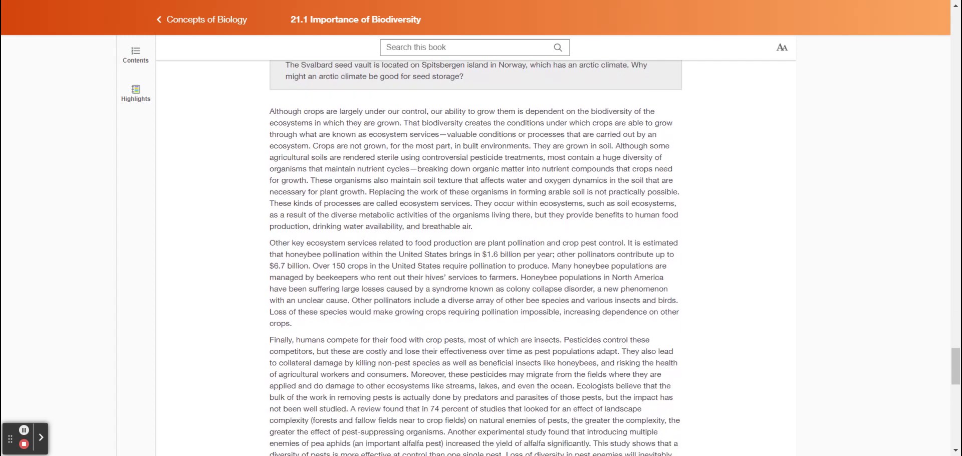
{"action": "scroll", "scroll_direction": "down", "scroll_amount": 3}
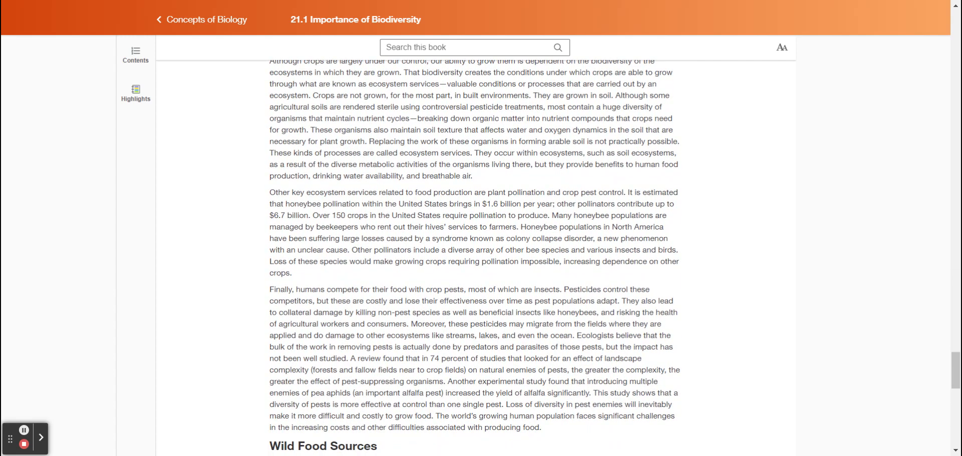
{"action": "scroll", "scroll_direction": "up", "scroll_amount": 3}
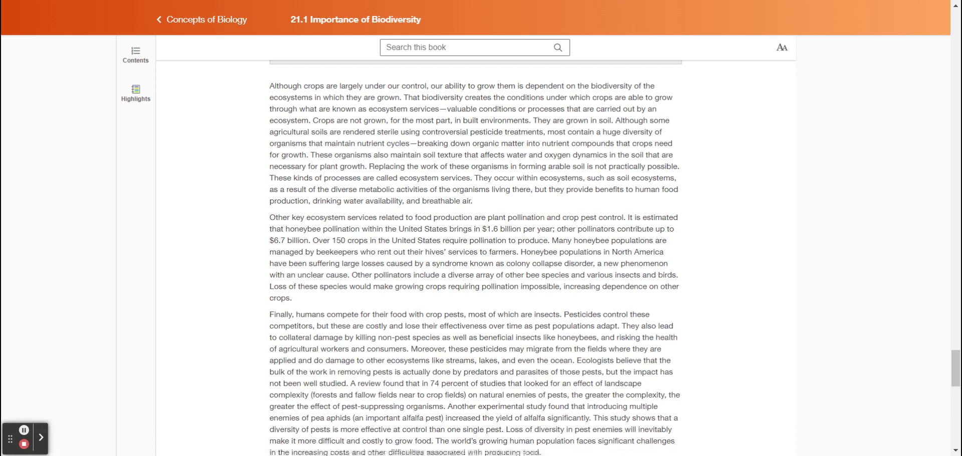
{"action": "scroll", "scroll_direction": "down", "scroll_amount": 3}
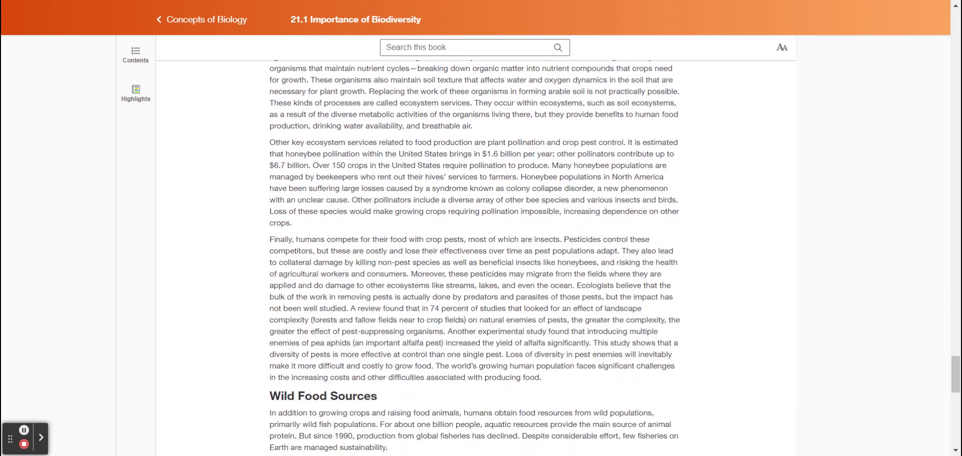
{"action": "scroll", "scroll_direction": "down", "scroll_amount": 3}
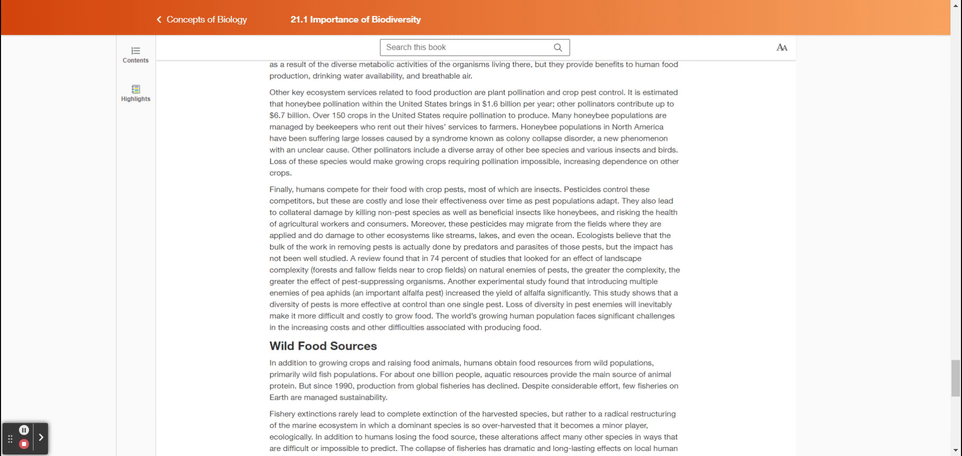
{"action": "mouse_move", "coordinate": [4, 429]}
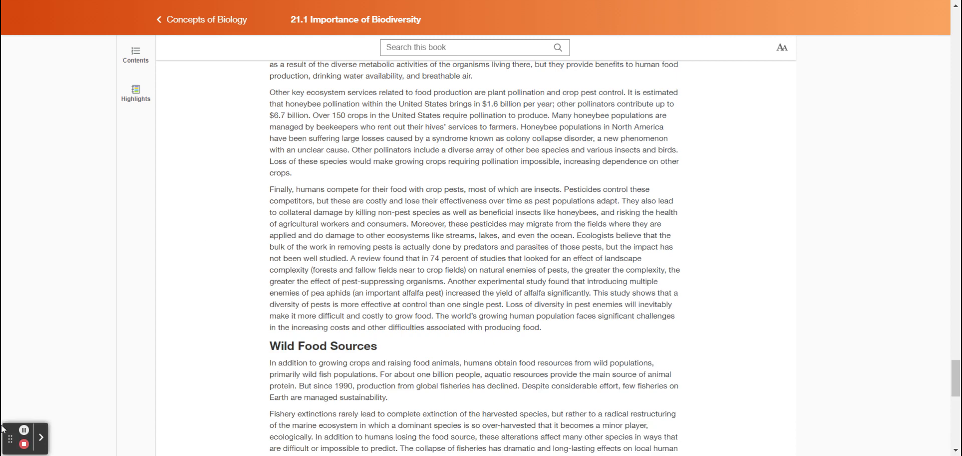
{"action": "mouse_move", "coordinate": [107, 312]}
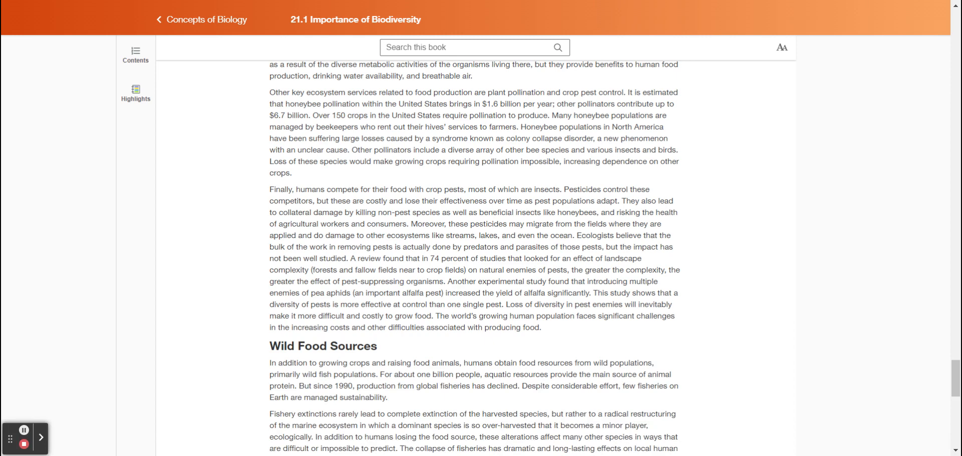
{"action": "scroll", "scroll_direction": "down", "scroll_amount": 3}
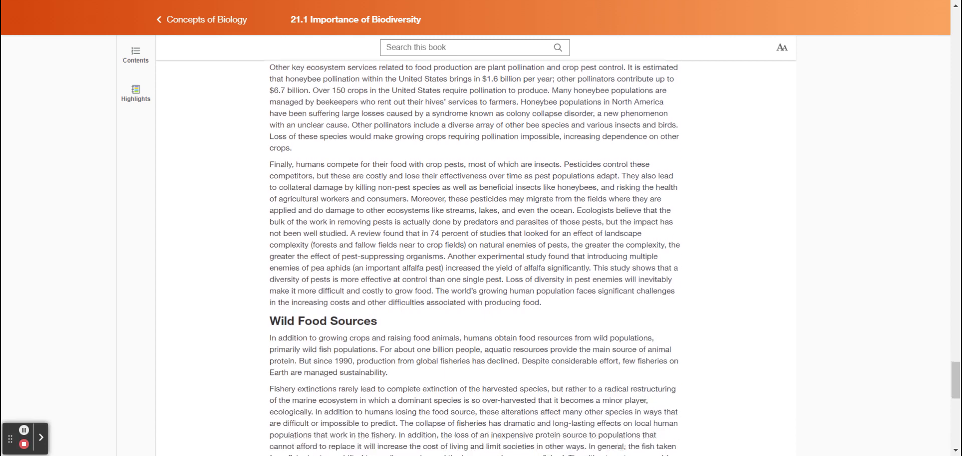
{"action": "scroll", "scroll_direction": "down", "scroll_amount": 3}
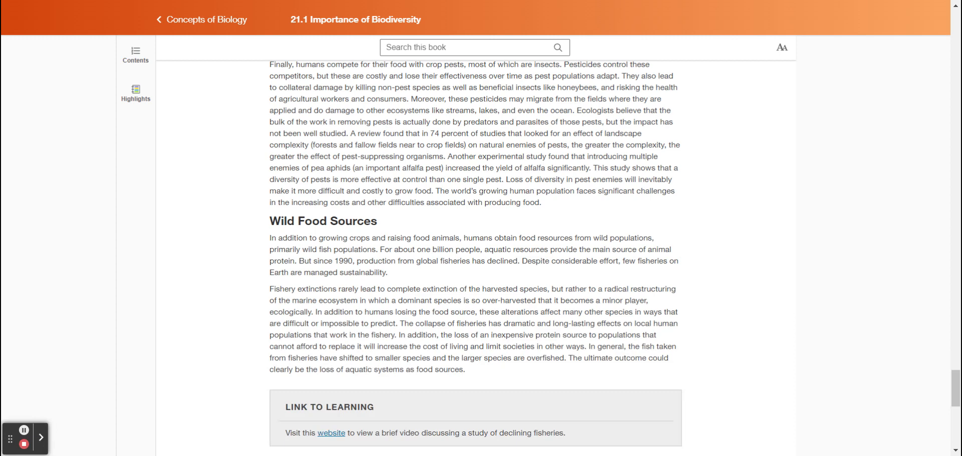
{"action": "scroll", "scroll_direction": "down", "scroll_amount": 3}
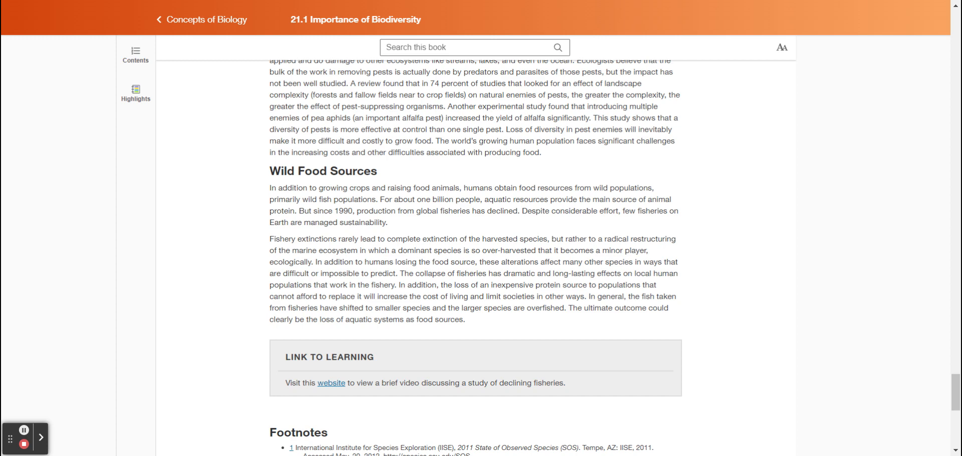
{"action": "mouse_move", "coordinate": [156, 260]}
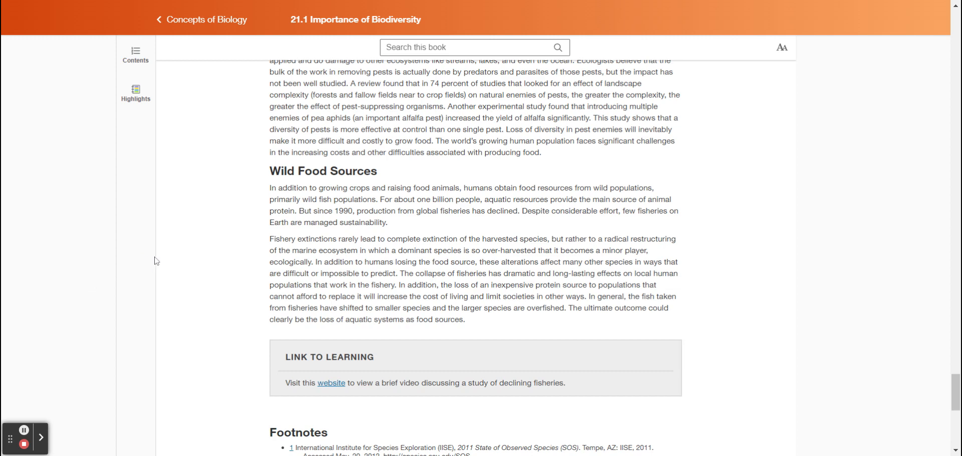